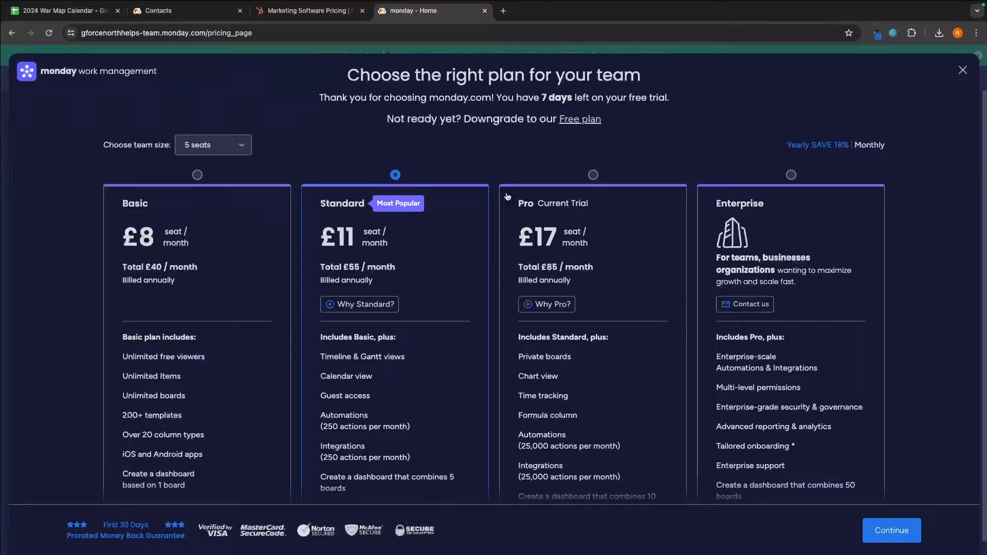
Compare HubSpot's Sales Hub pricing plans against monday.com's plans page.
left_click(306, 11)
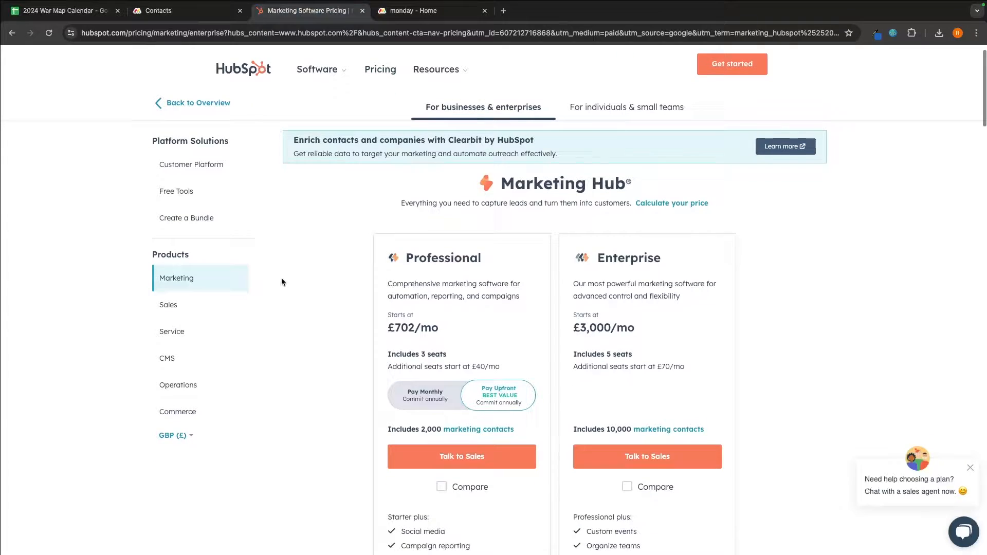
left_click(168, 304)
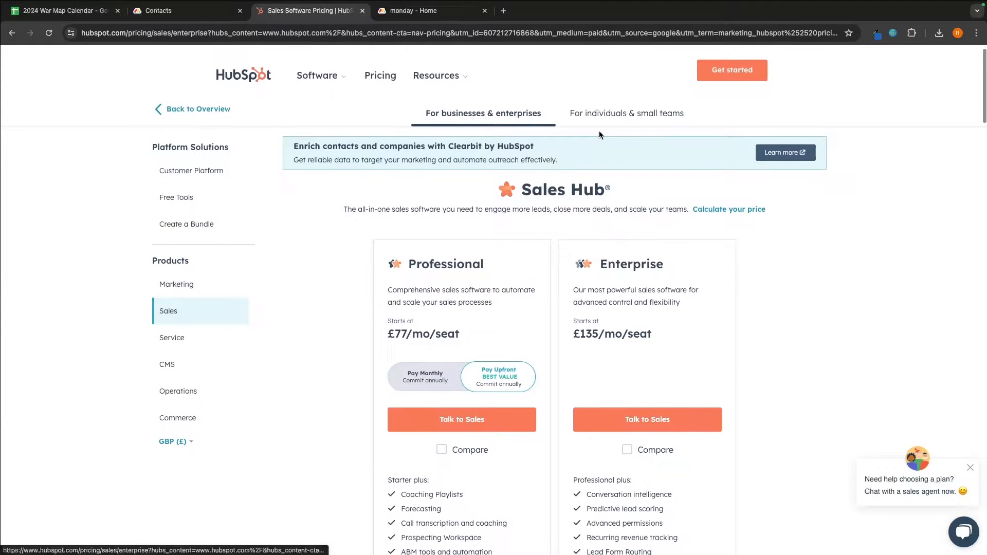
left_click(416, 10)
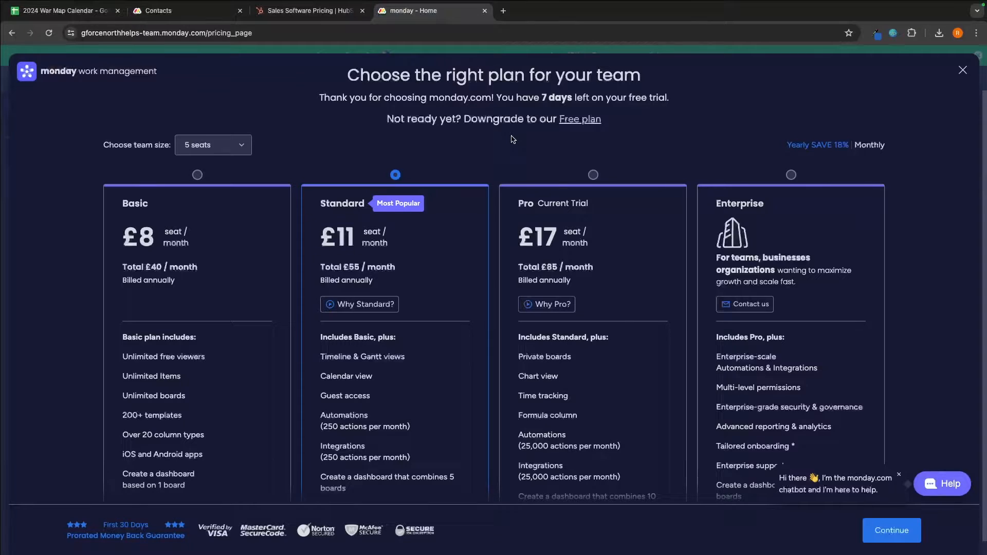
scroll("down", 3)
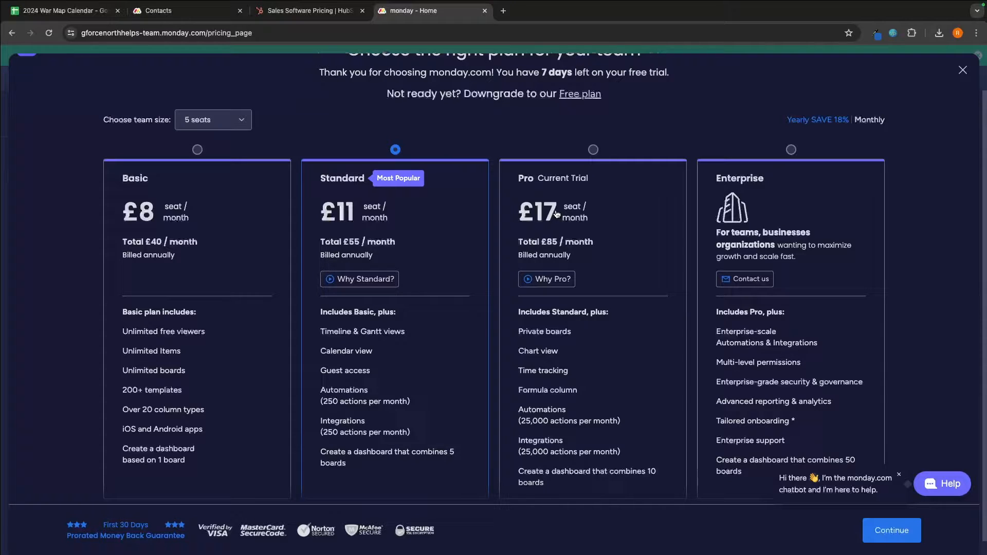
left_click(308, 10)
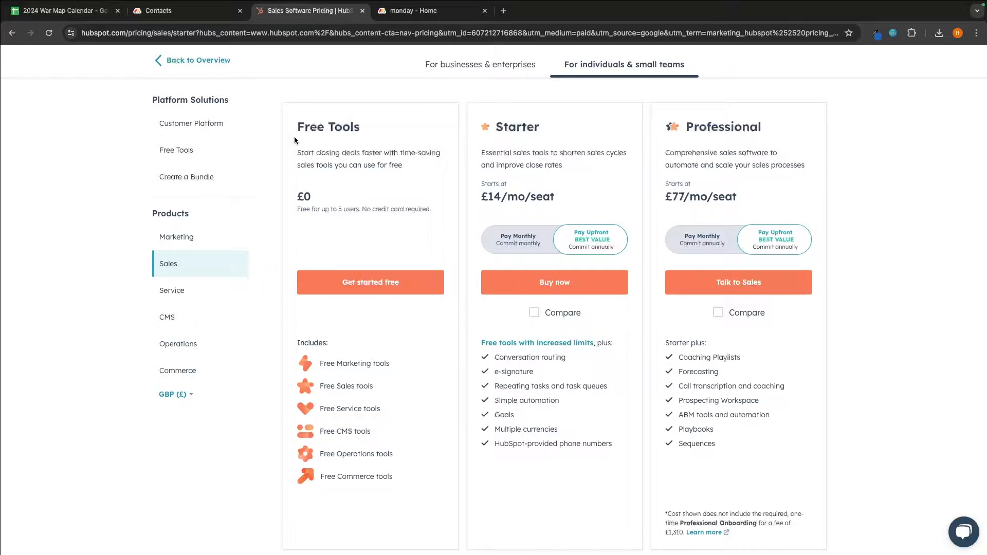
Review the enterprise Sales Hub tiers and the account's Sales Hub Professional Trial Guide.
double_click(328, 126)
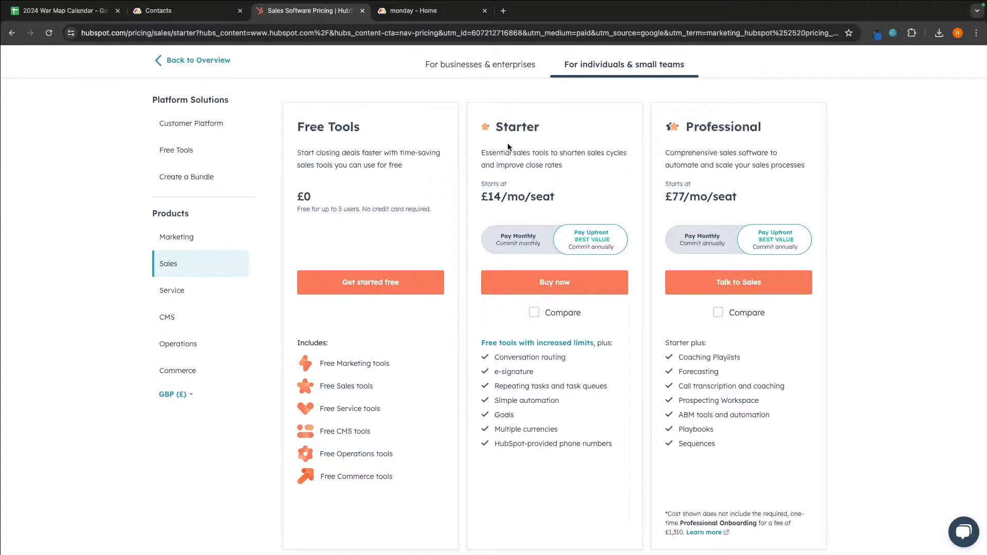
mouse_move(534, 268)
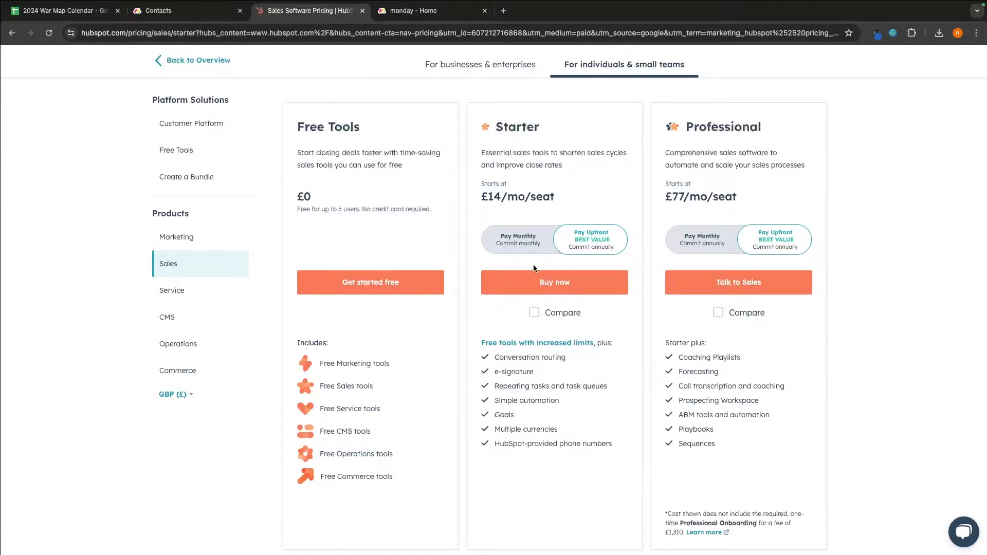
scroll("down", 3)
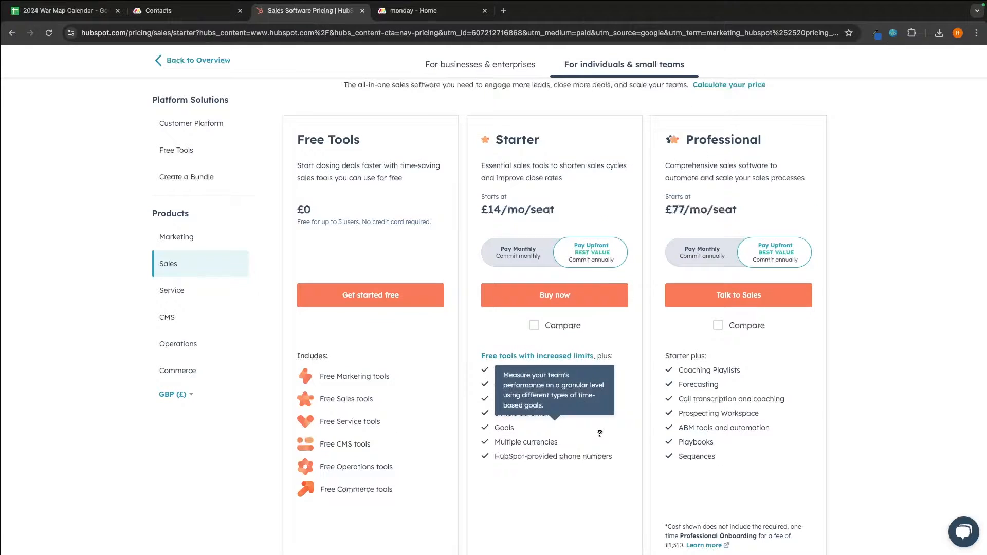
scroll("down", 3)
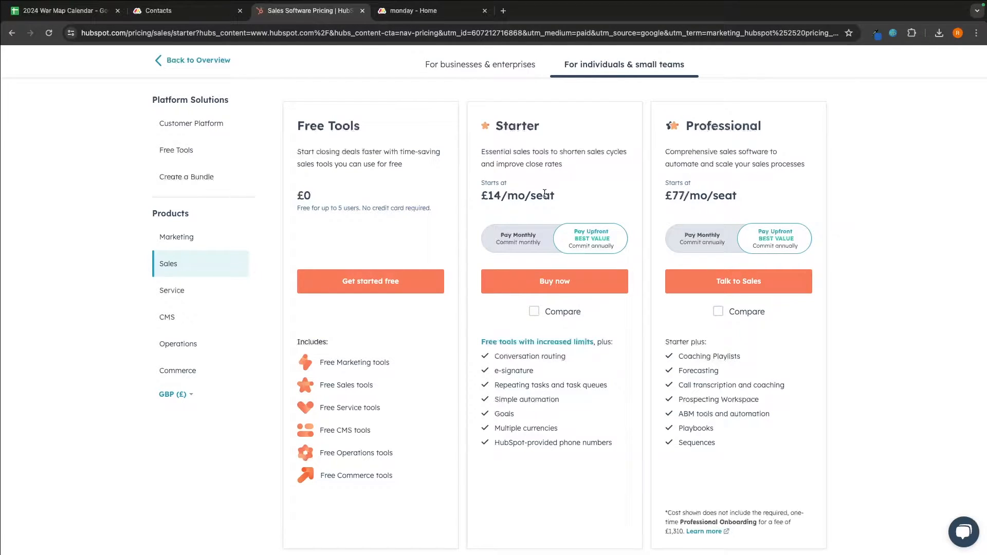
mouse_move(727, 161)
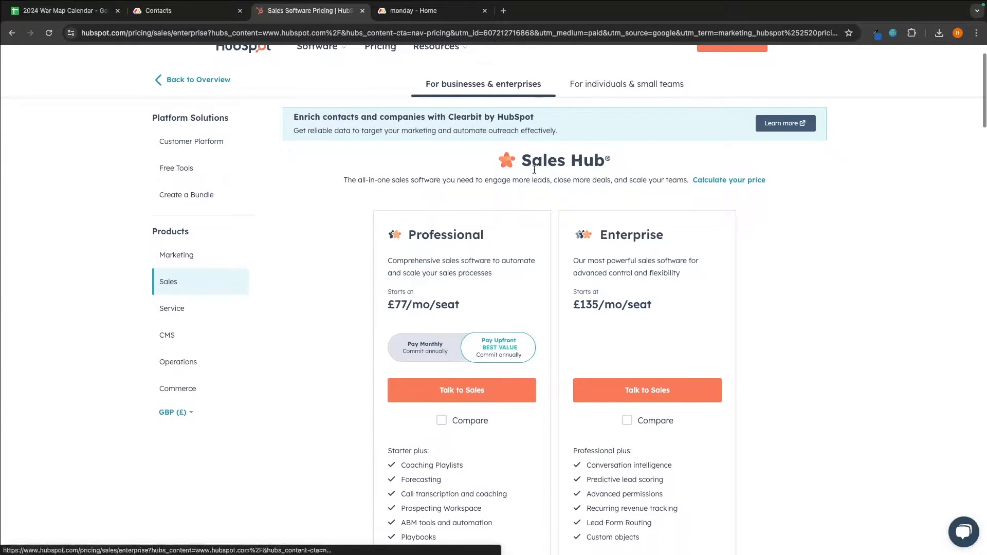
scroll("down", 3)
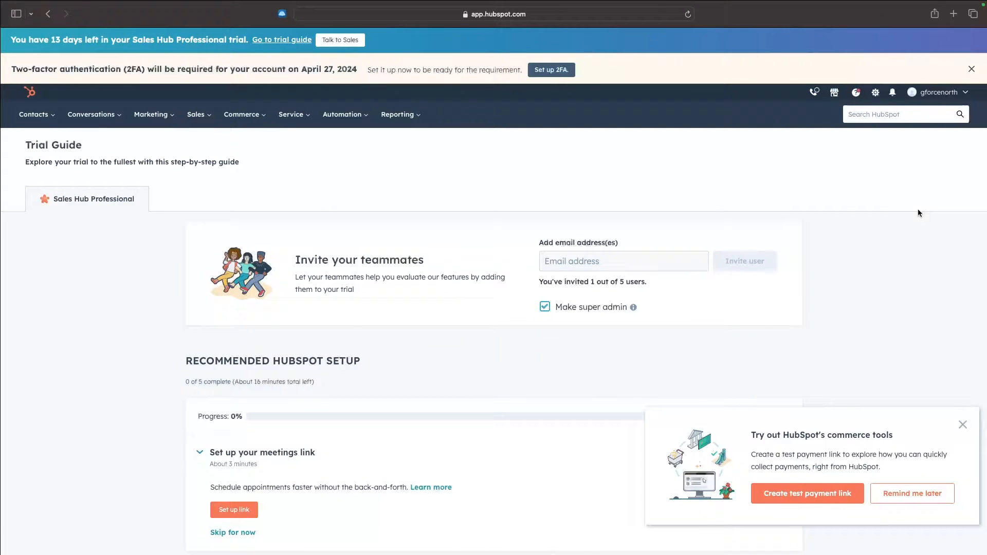
Leave HubSpot's Trial Guide for the monday.com workspace home with its CRM boards.
left_click(962, 425)
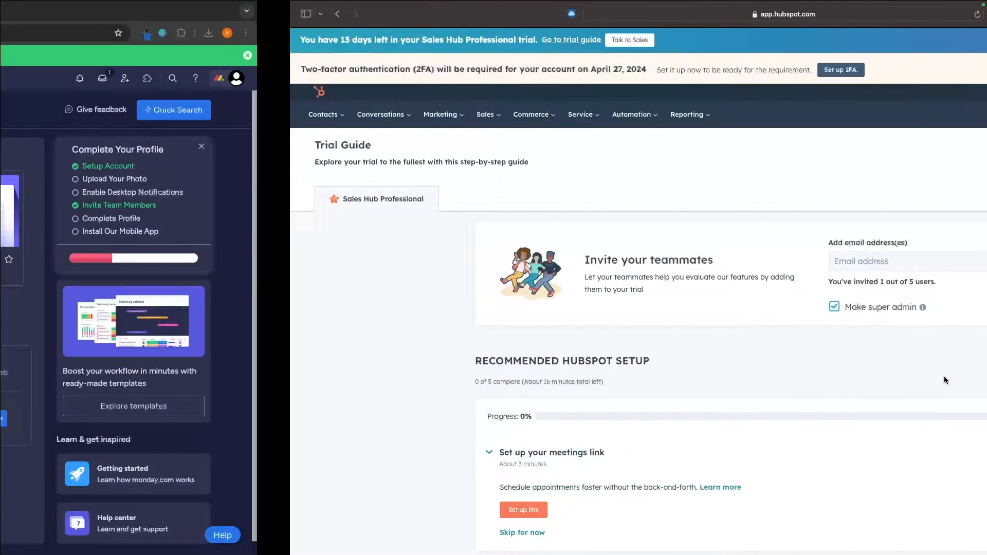
left_click(166, 11)
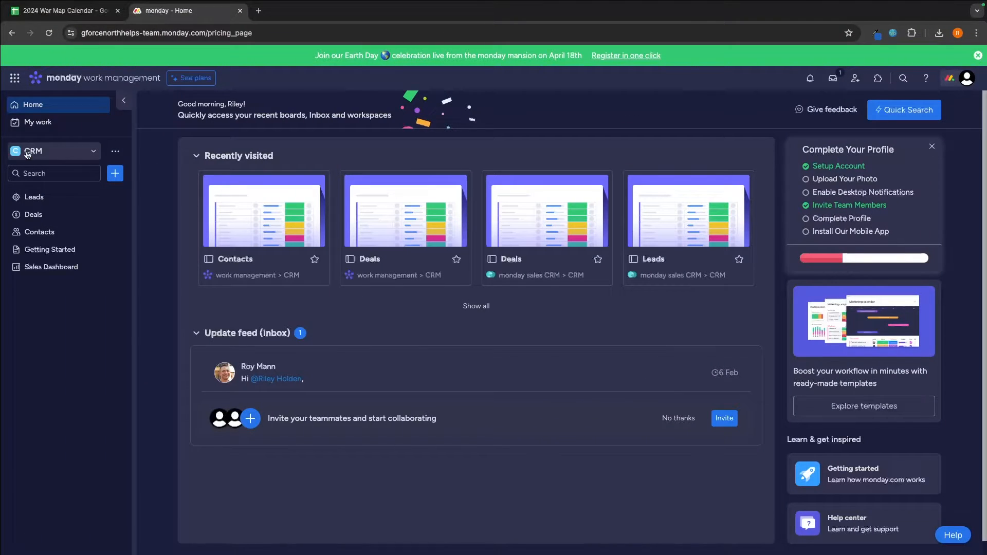
mouse_move(39, 231)
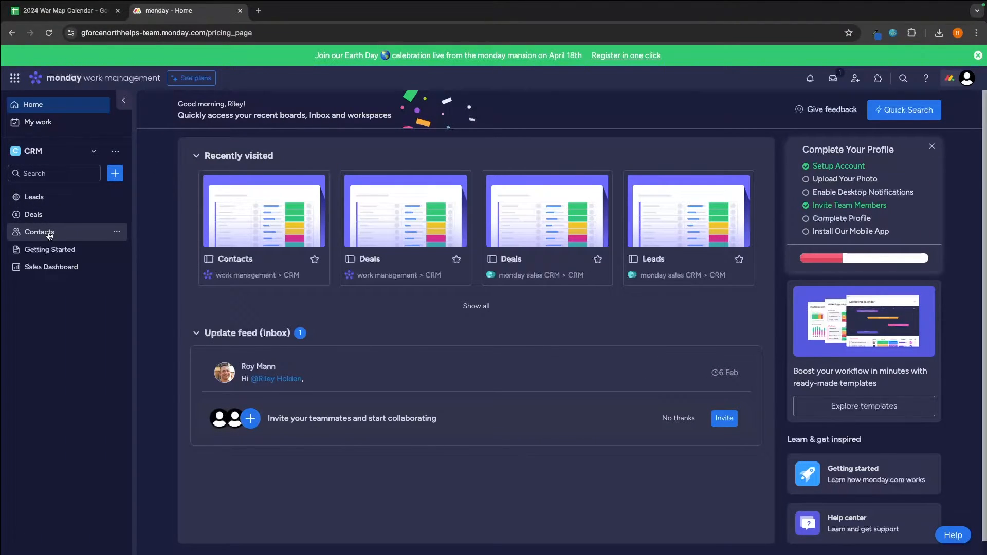
Show the CRM's Contacts board, then HubSpot's three-record contacts list for comparison.
left_click(39, 232)
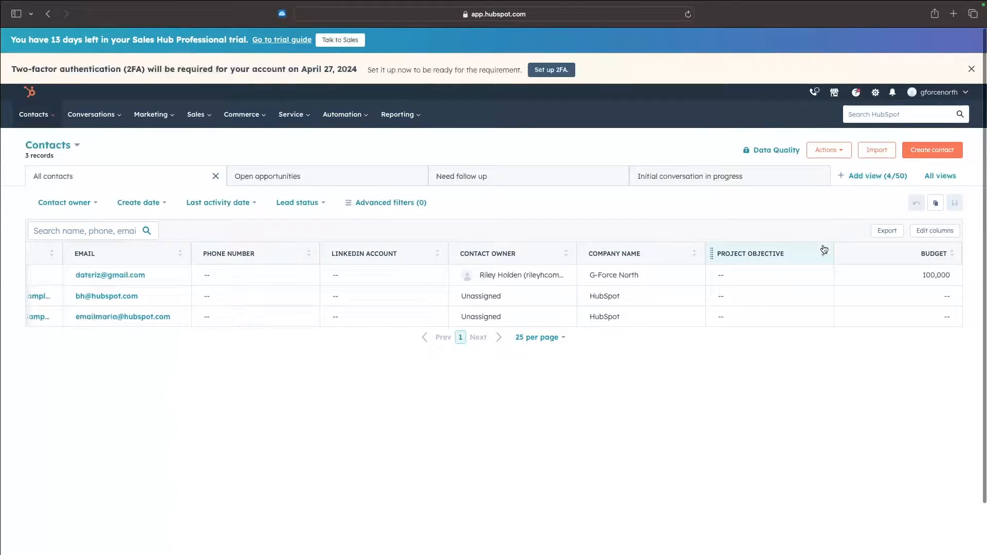
Show monday.com's Deals board with $270,000 in Active Deals and one Closed Won deal.
left_click(179, 10)
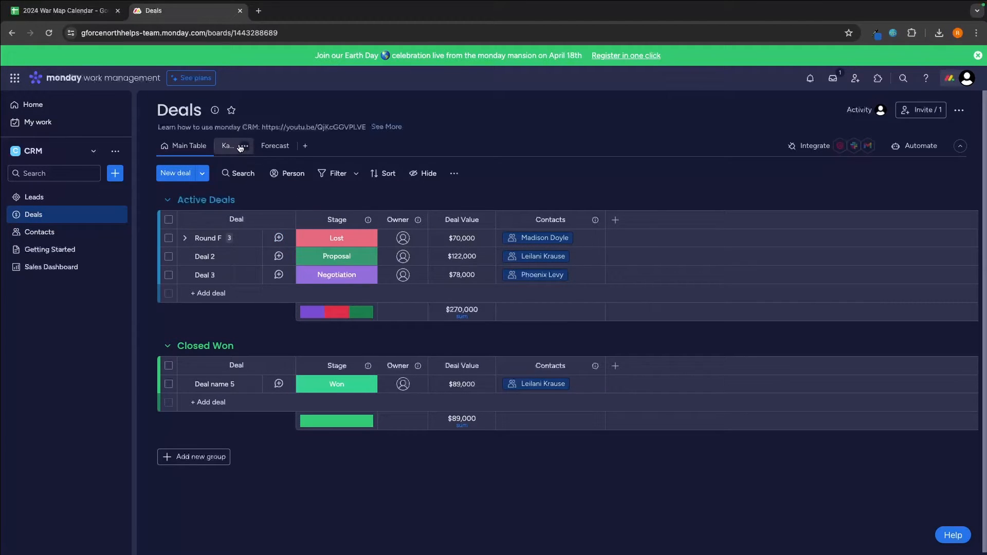
On the Deals Kanban, move Deal 2 into New and rename it Marketing Services.
left_click(228, 145)
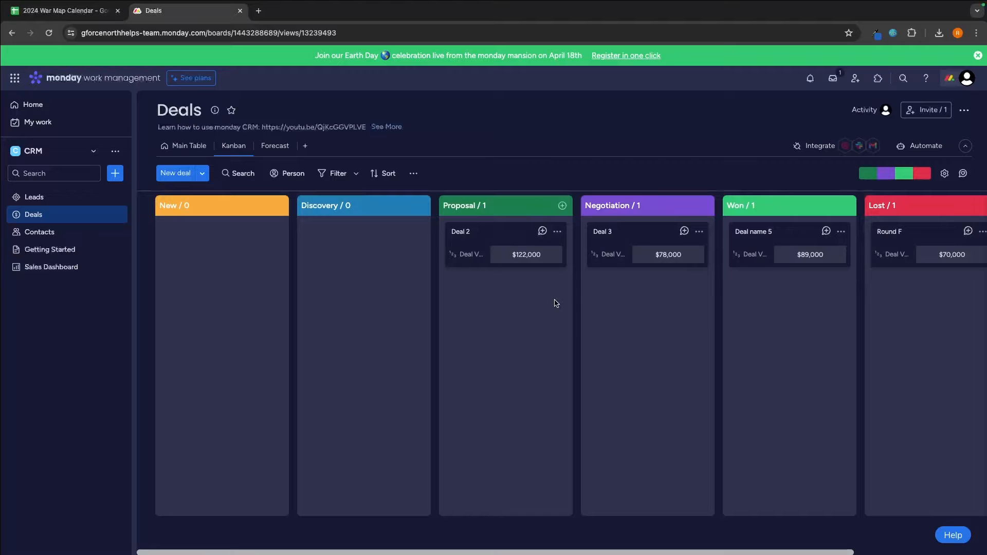
scroll("right", 3)
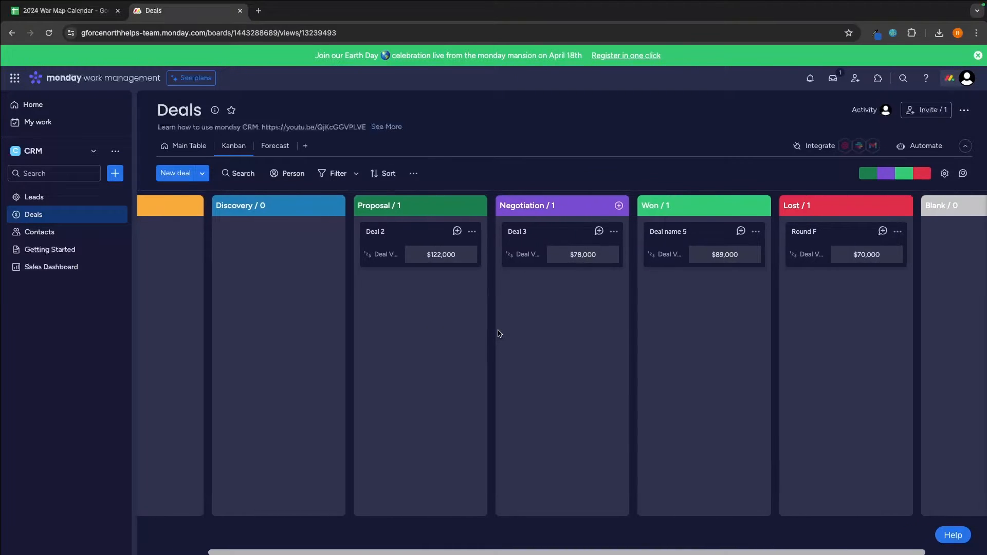
scroll("left", 3)
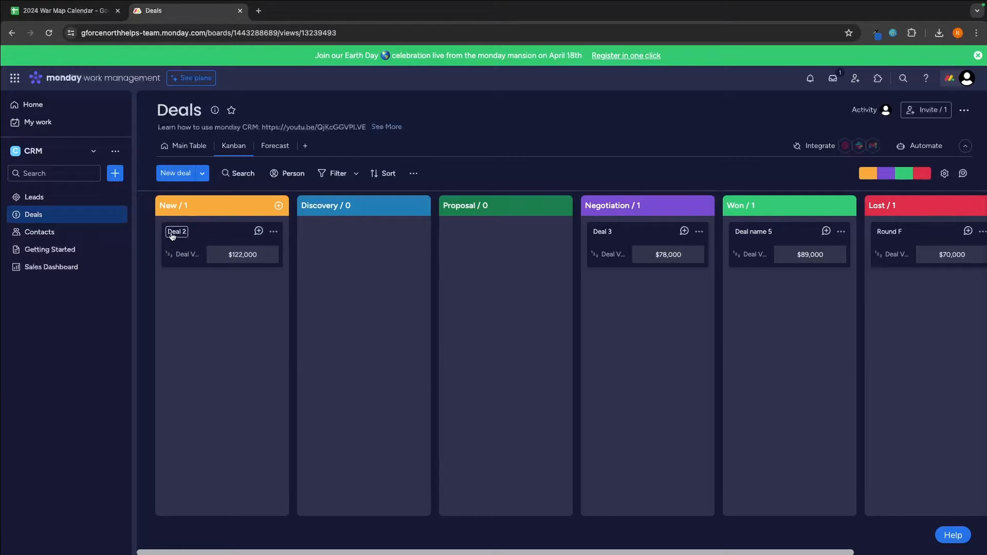
type("Marketing Services")
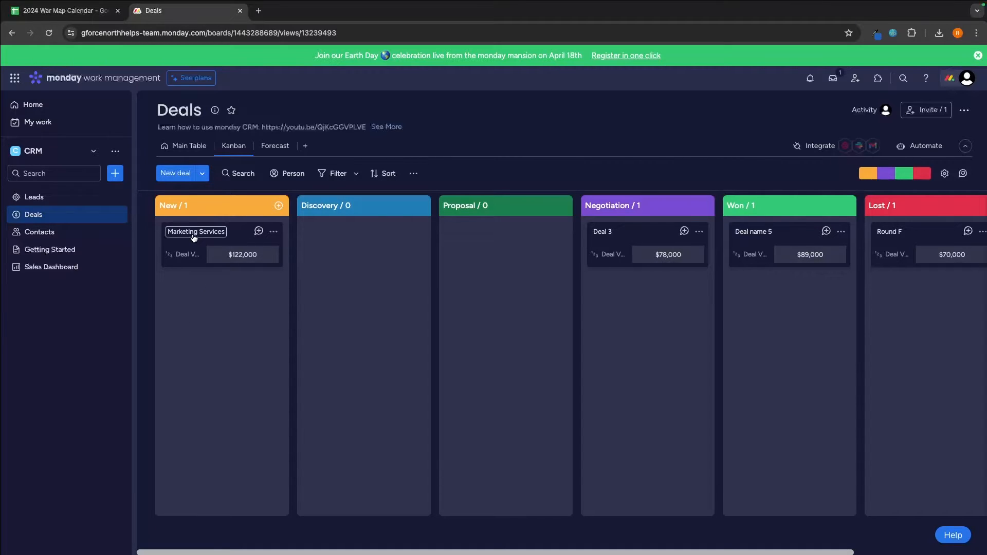
left_click_drag(220, 242, 362, 243)
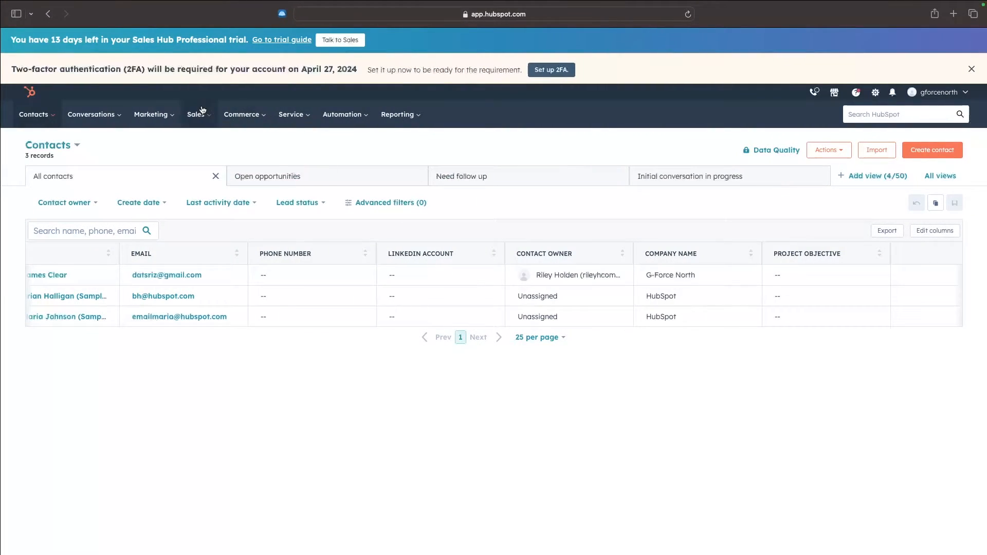
Move the Test deal from Discovery Call into the Sales Call stage on HubSpot's deal board.
left_click(195, 114)
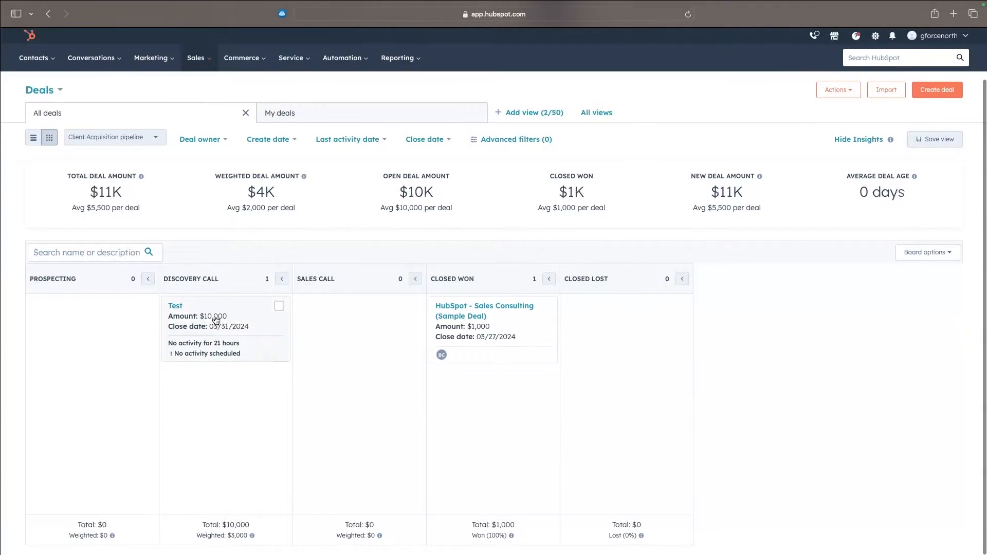
left_click_drag(225, 327, 92, 326)
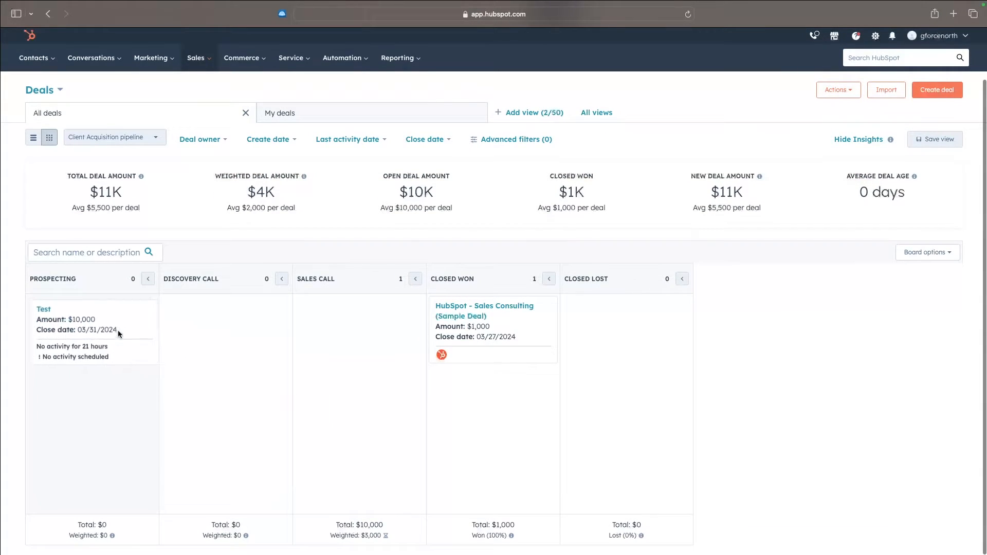
left_click_drag(94, 332, 225, 327)
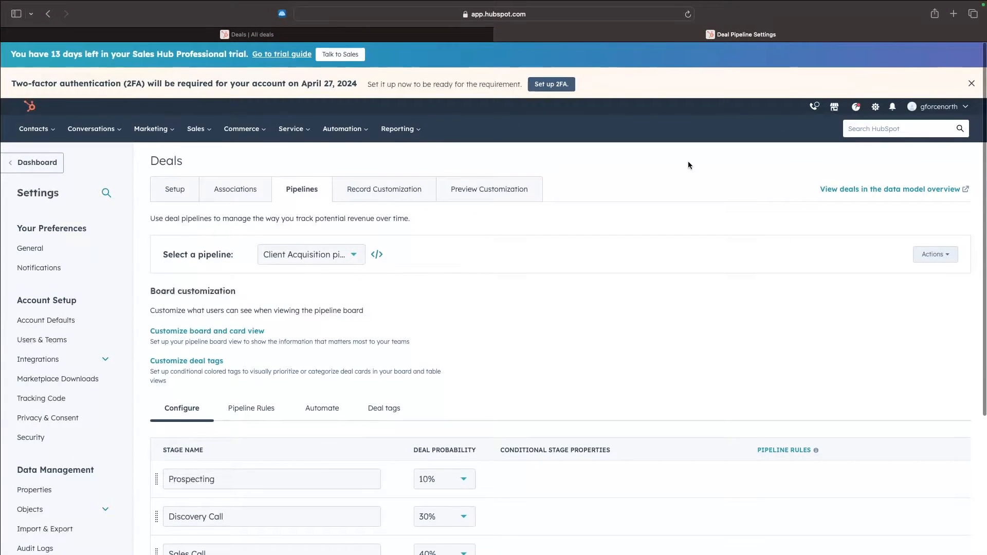
mouse_move(196, 129)
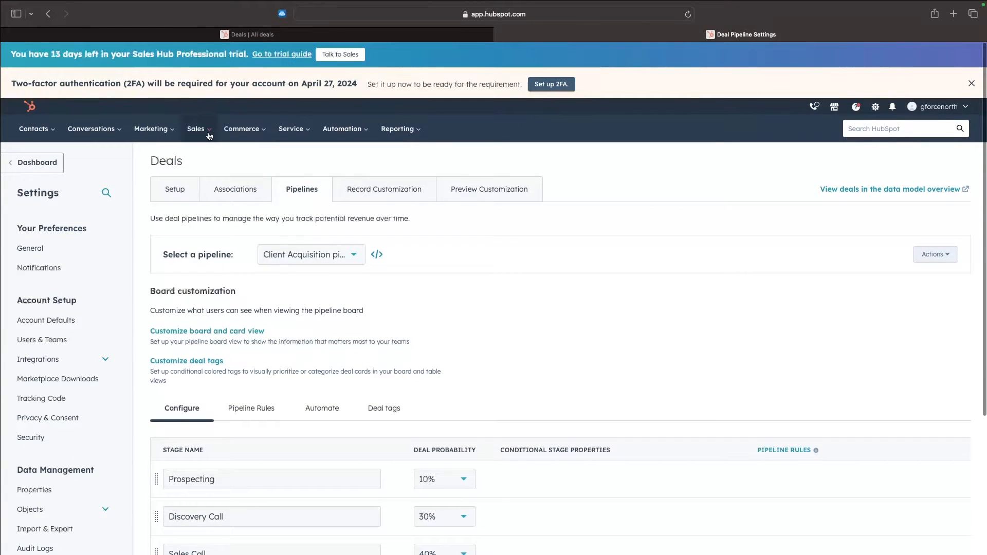
From the Sales menu of tools (deals, forecast, playbooks), choose Forecast.
left_click(195, 128)
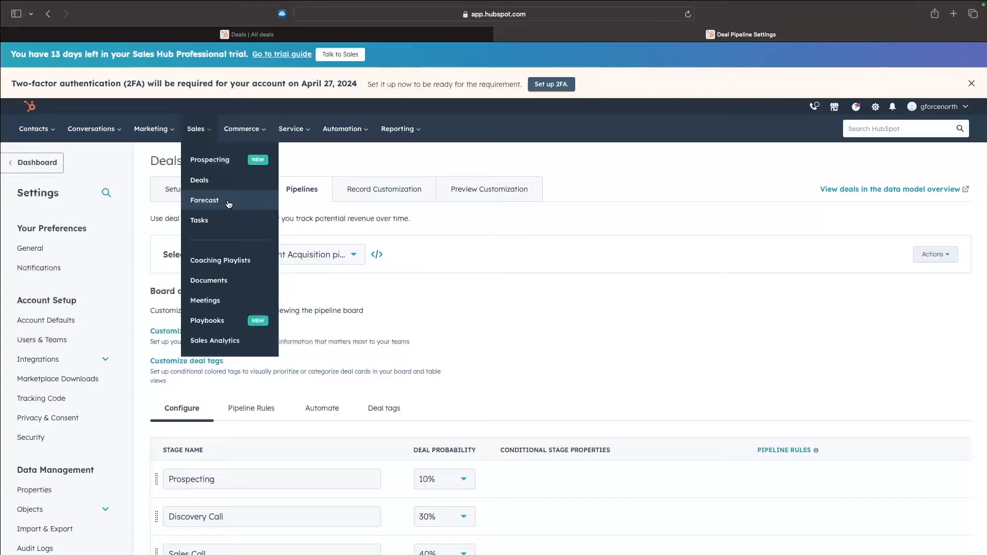
left_click(204, 200)
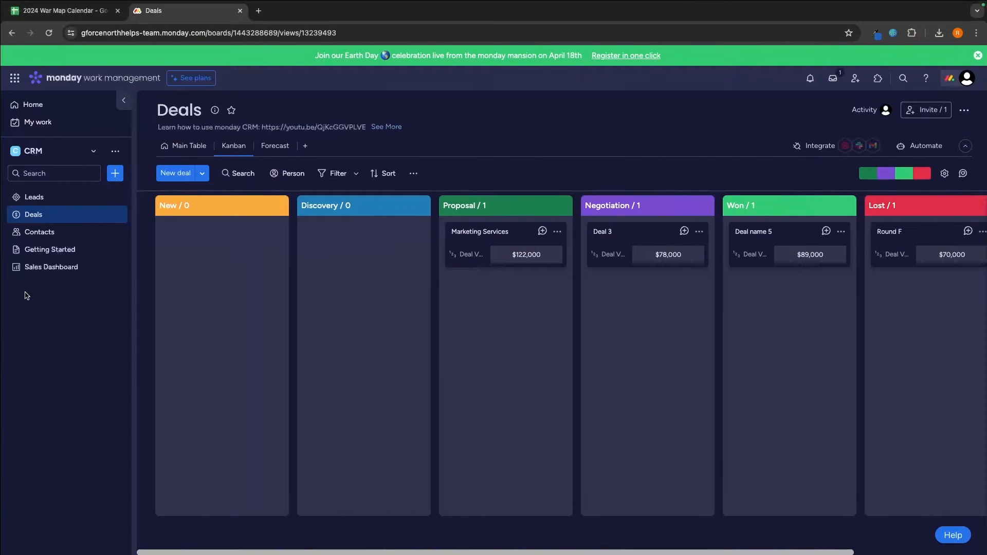
Review the Sales Dashboard's $270,000 forecast, funnel chart and pipeline breakdown.
left_click(52, 268)
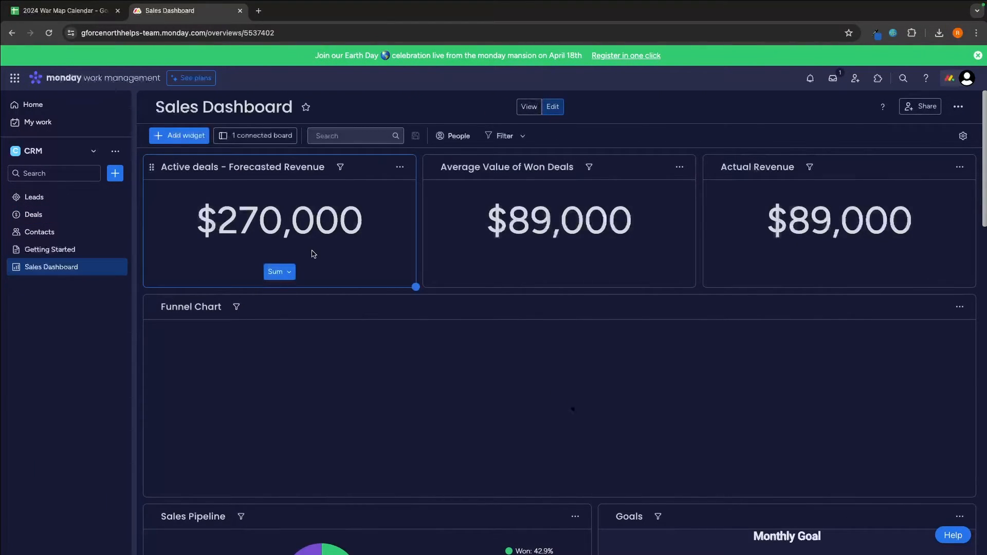
scroll("down", 3)
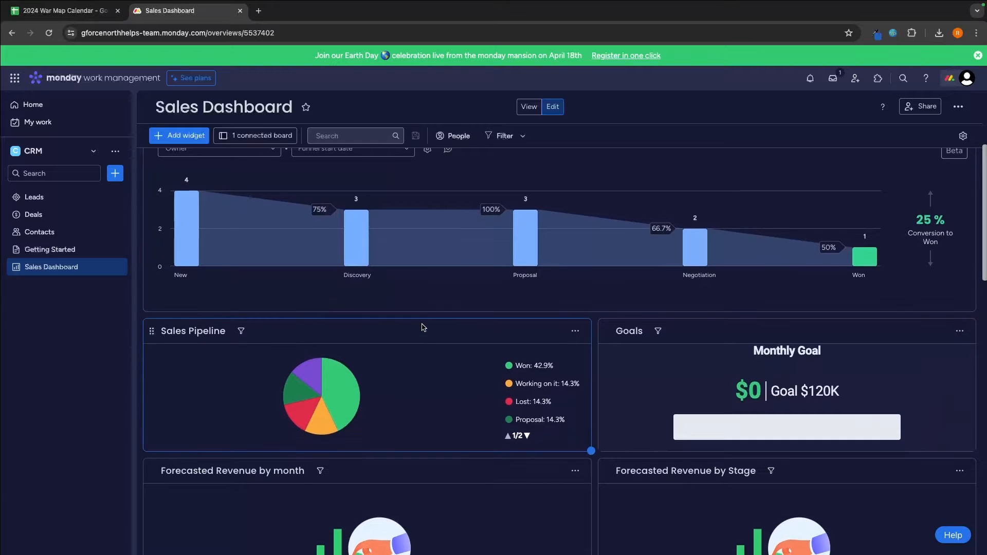
scroll("down", 3)
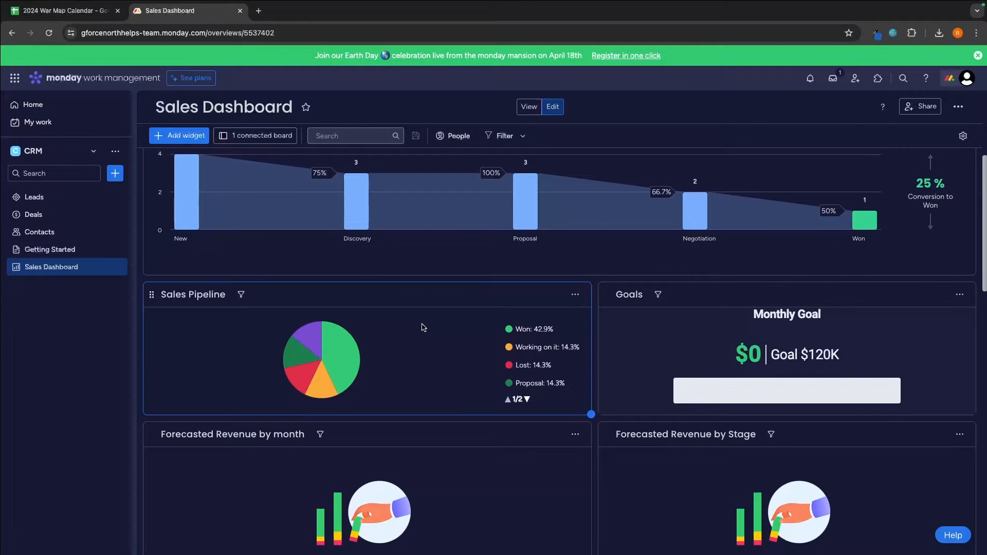
scroll("up", 3)
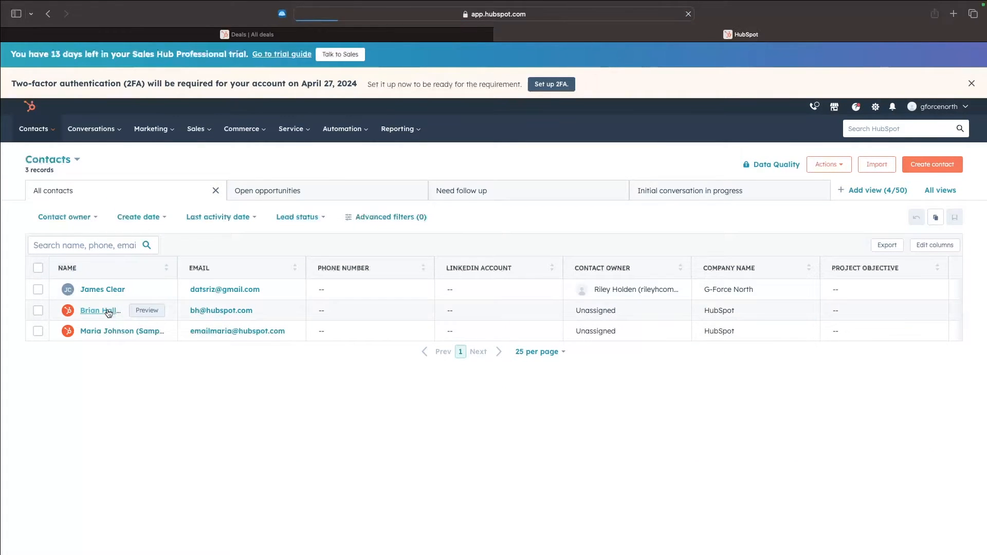
View the sample CEO contact's record and try its call and email tools, which need a connected inbox.
left_click(98, 310)
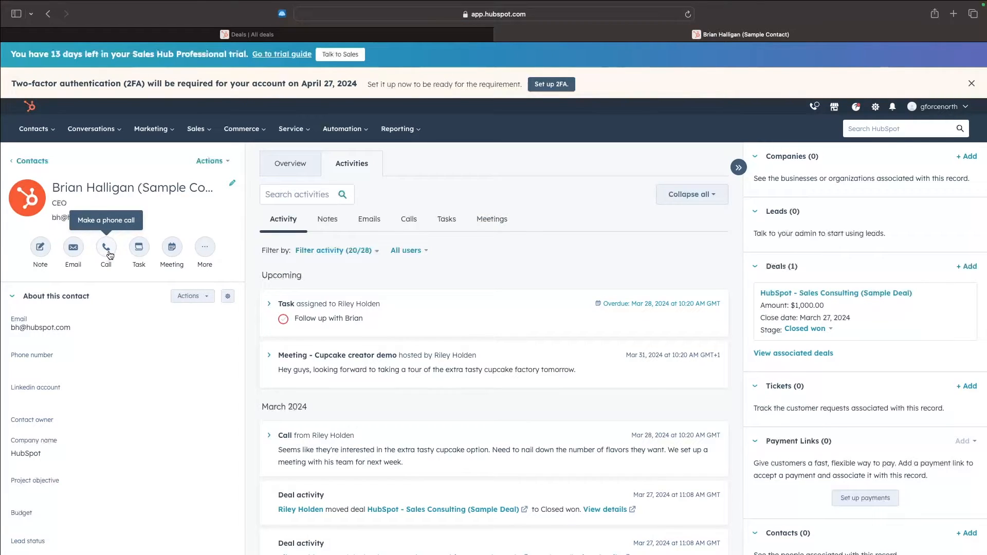
left_click(106, 247)
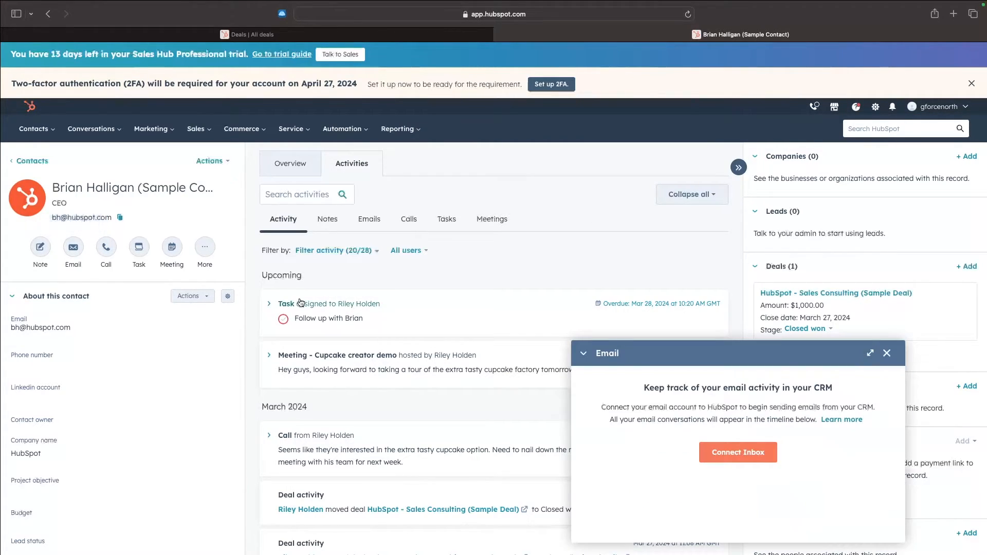
mouse_move(737, 453)
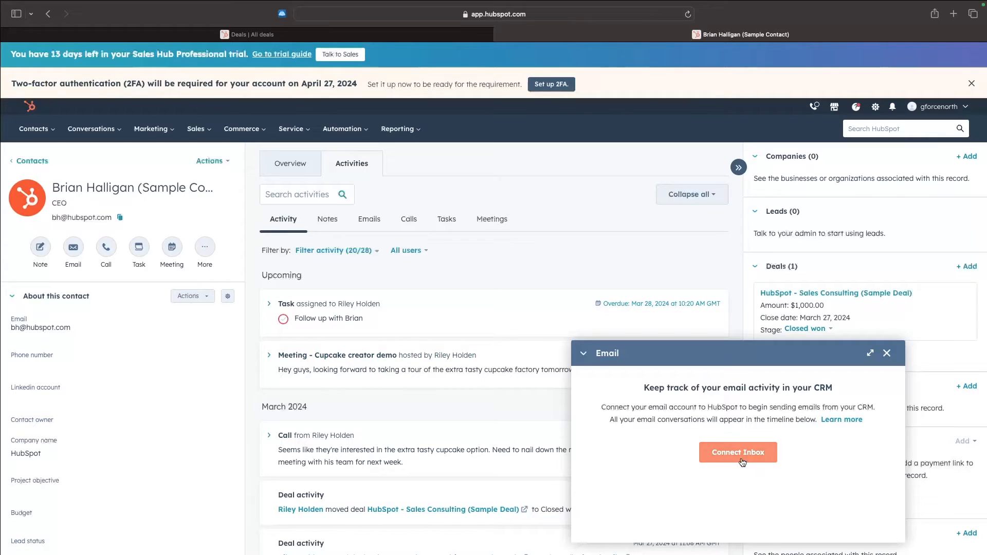
mouse_move(766, 480)
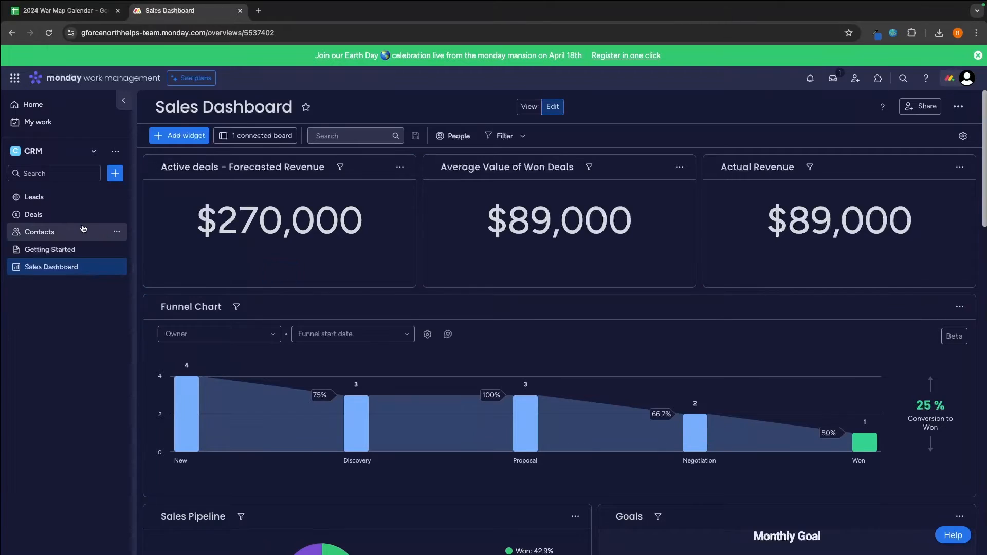
Check monday.com's Deals and Contacts boards against the HubSpot contact record.
left_click(33, 213)
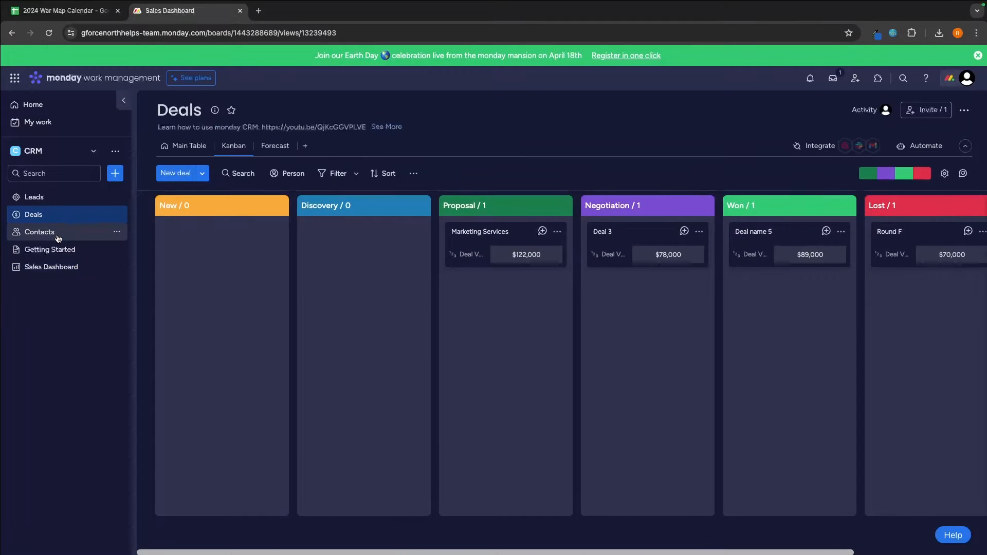
left_click(39, 231)
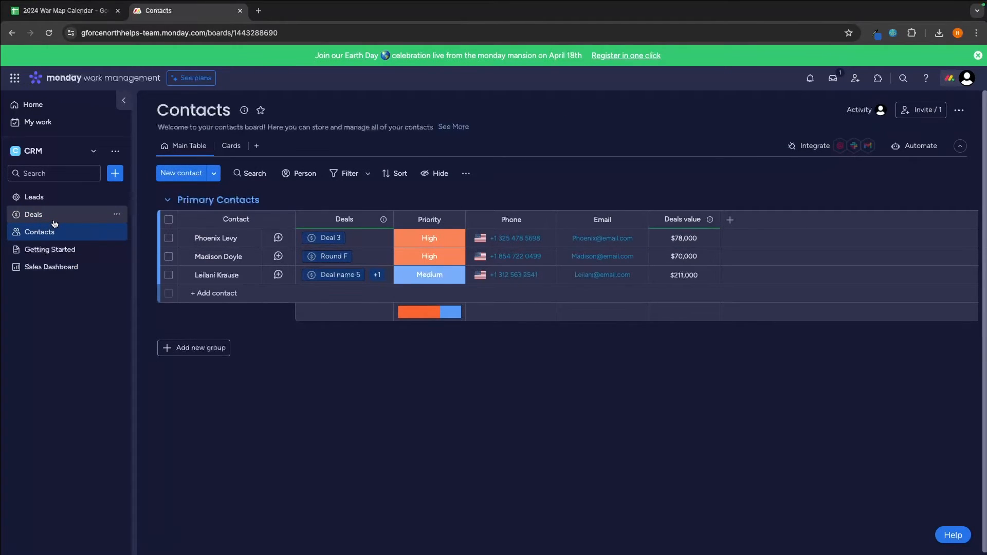
left_click(33, 214)
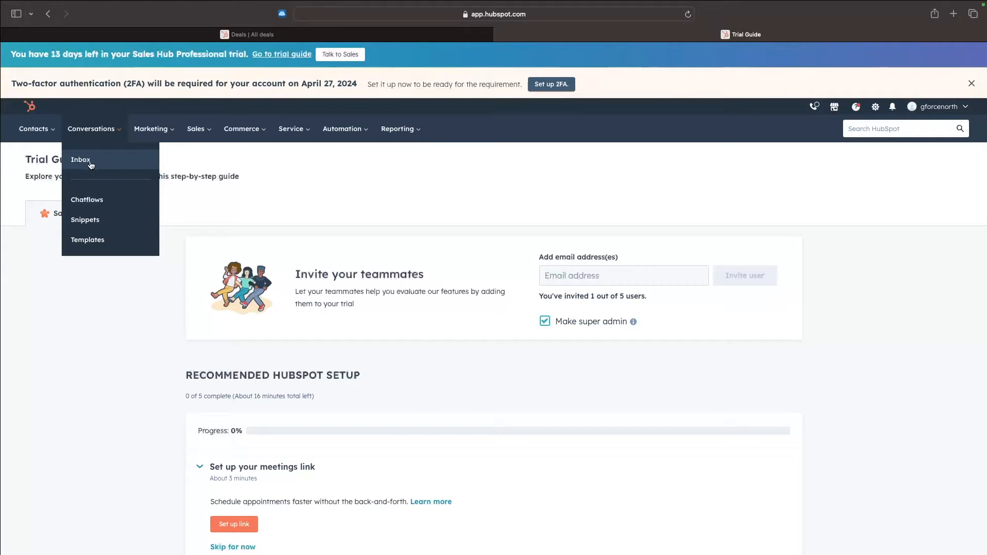
Show HubSpot's Conversations inbox from the top navigation.
left_click(80, 159)
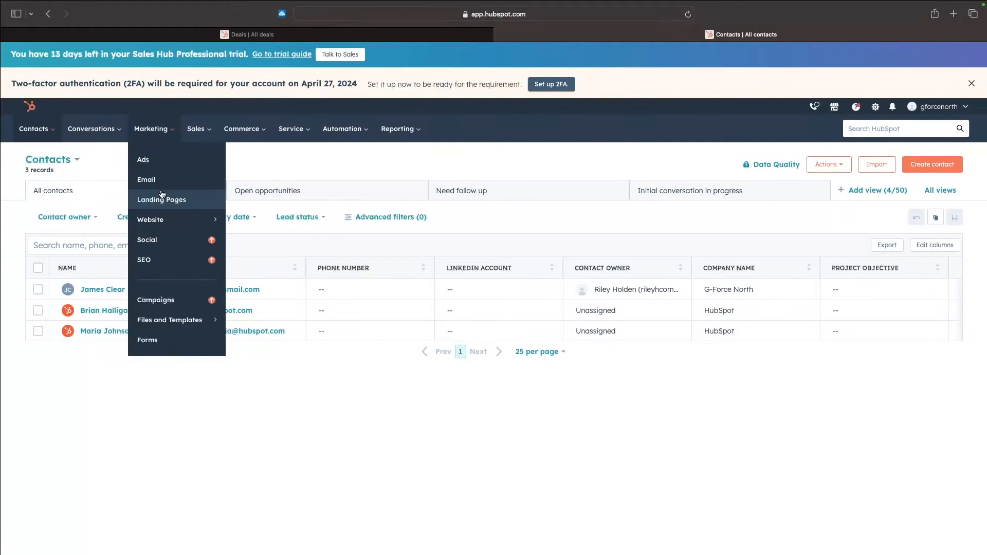
mouse_move(155, 184)
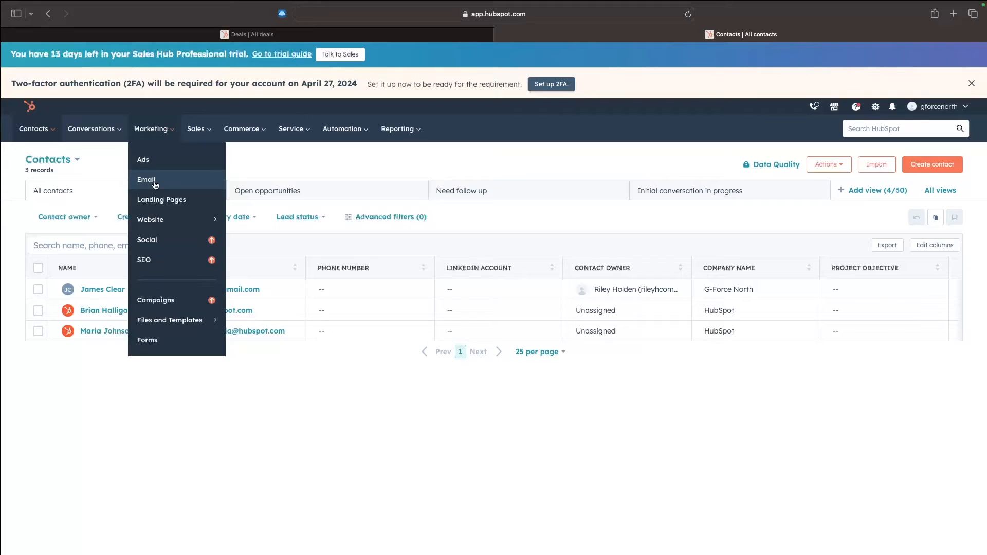
mouse_move(161, 200)
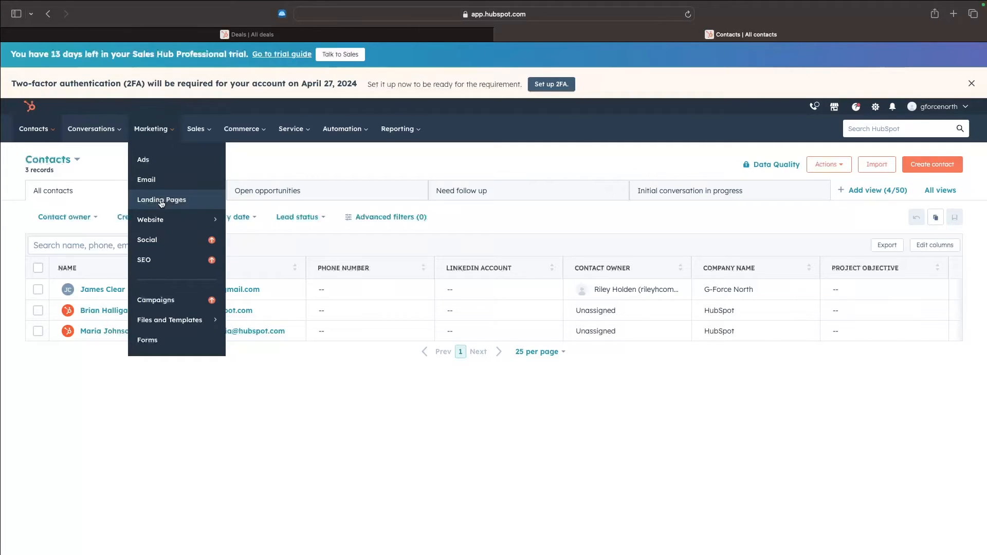
mouse_move(150, 220)
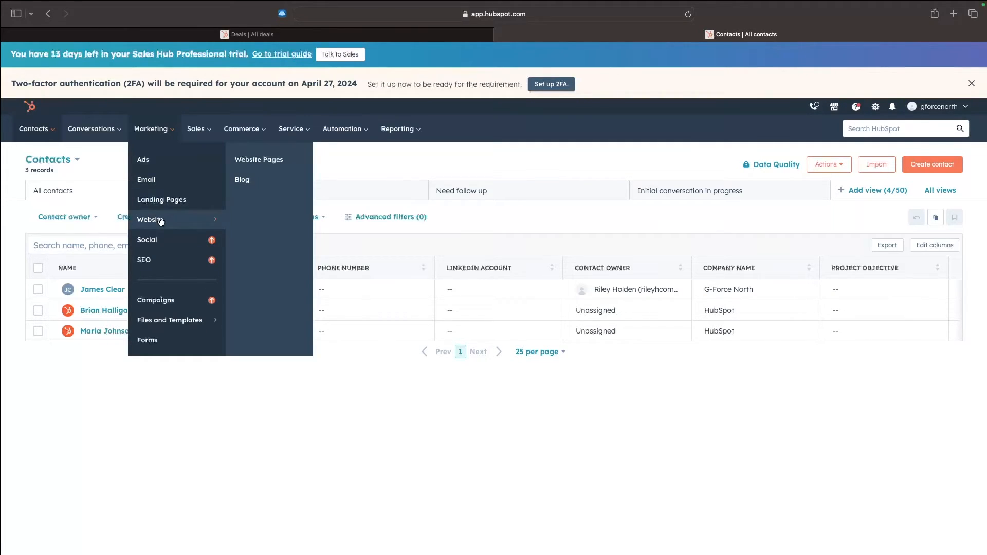
Go to HubSpot's Ads page for connecting Facebook, Instagram, LinkedIn and Google ad accounts.
left_click(143, 160)
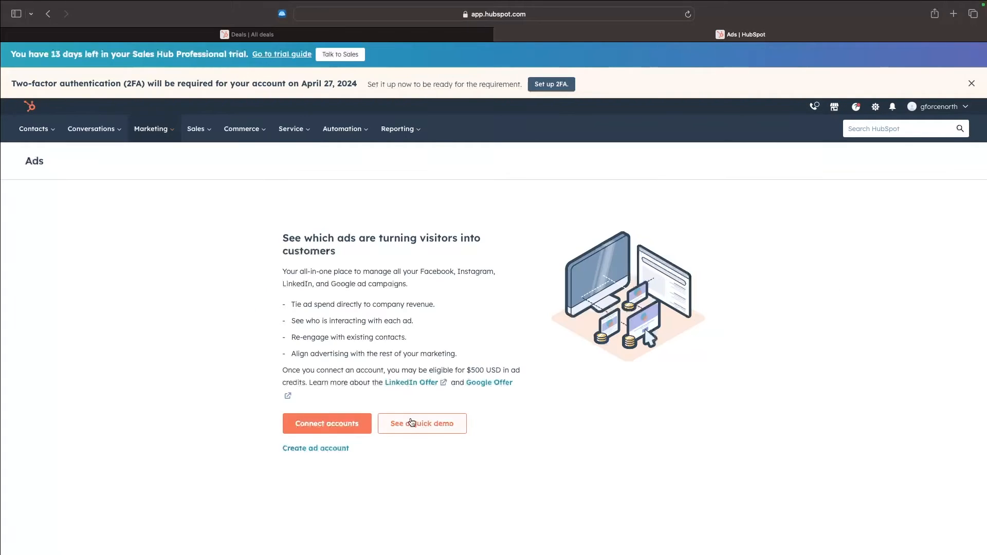
mouse_move(691, 386)
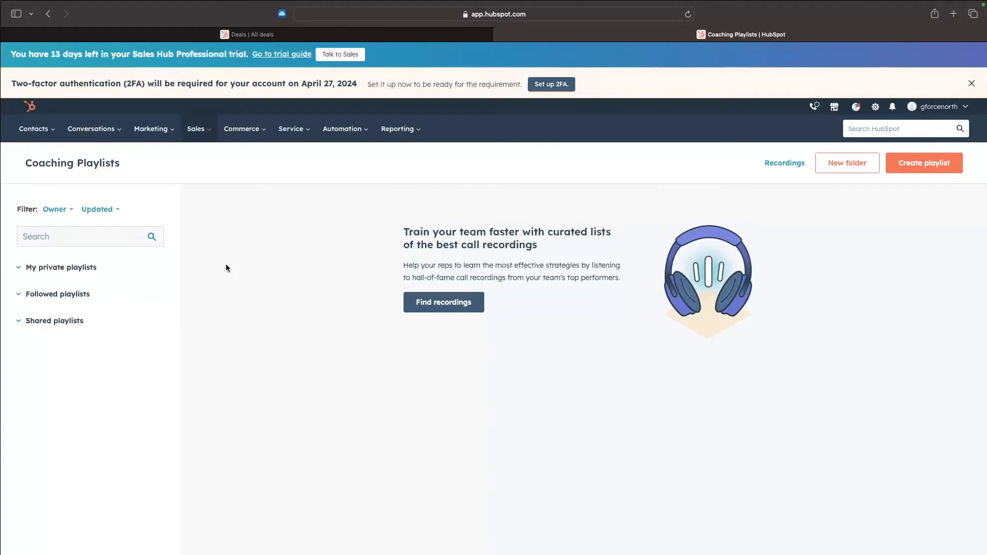
mouse_move(409, 371)
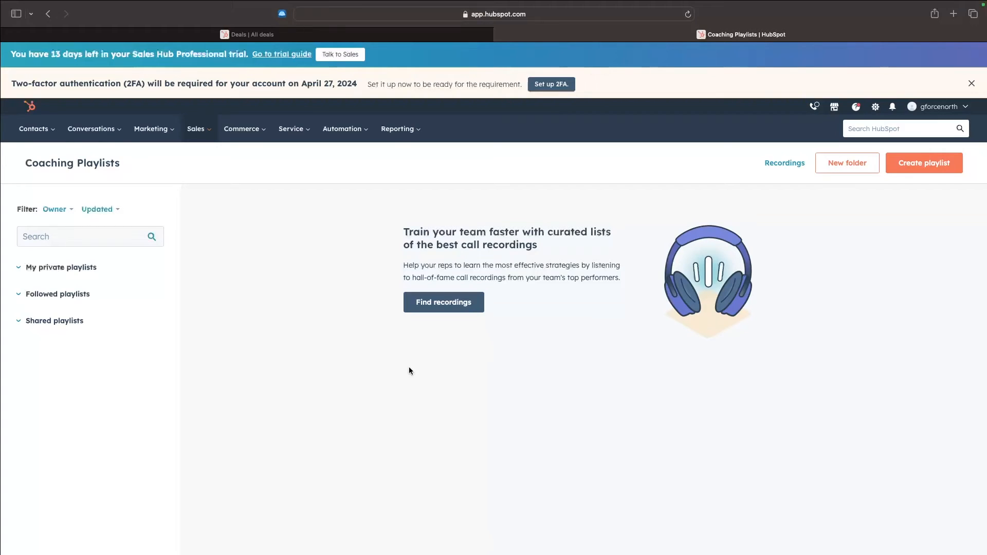
mouse_move(198, 132)
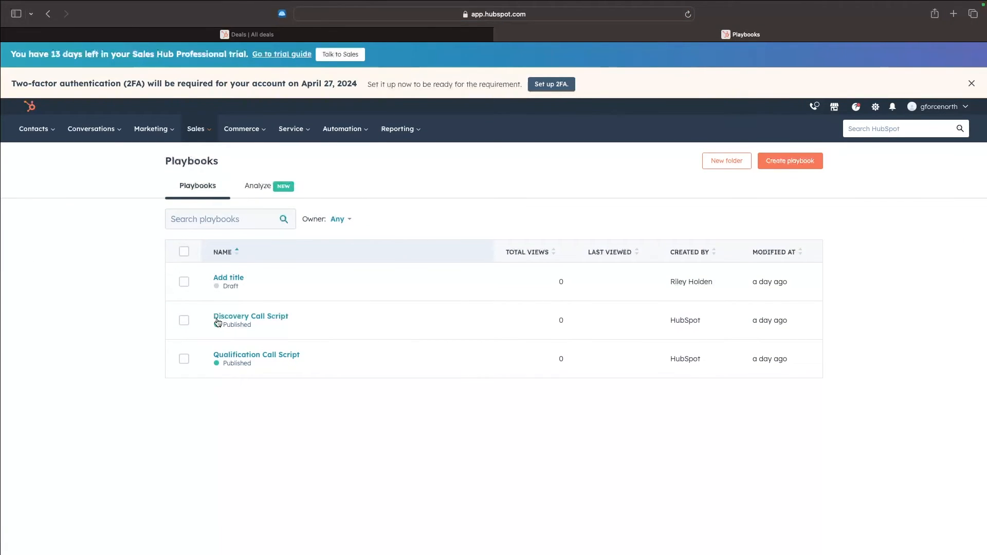
Load the Discovery Call Script playbook in its editor and place the cursor below the first question.
left_click(251, 315)
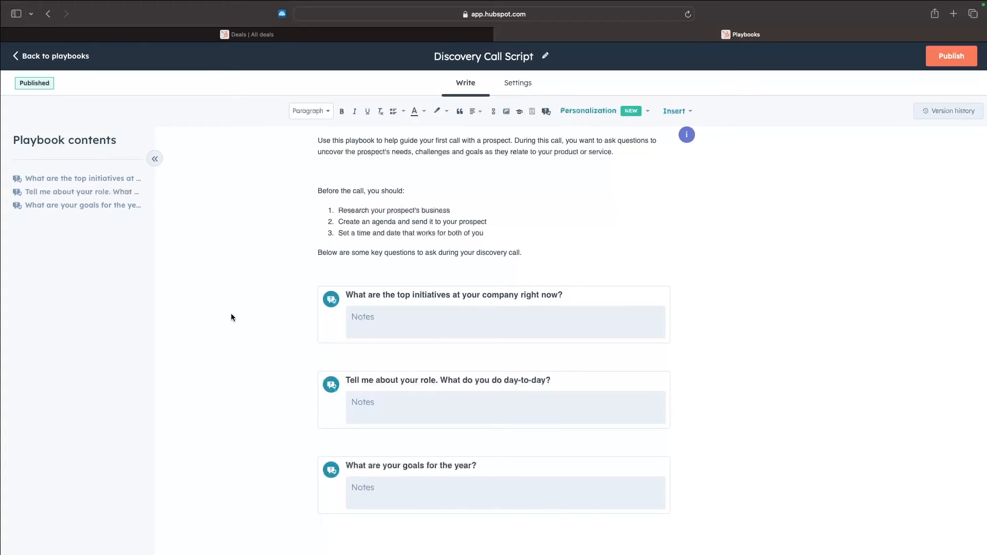
left_click(541, 346)
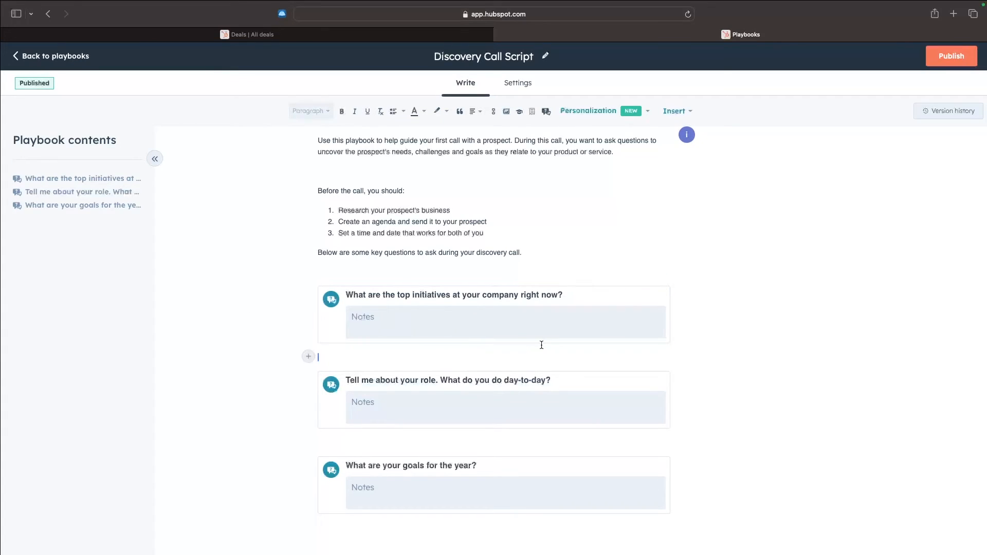